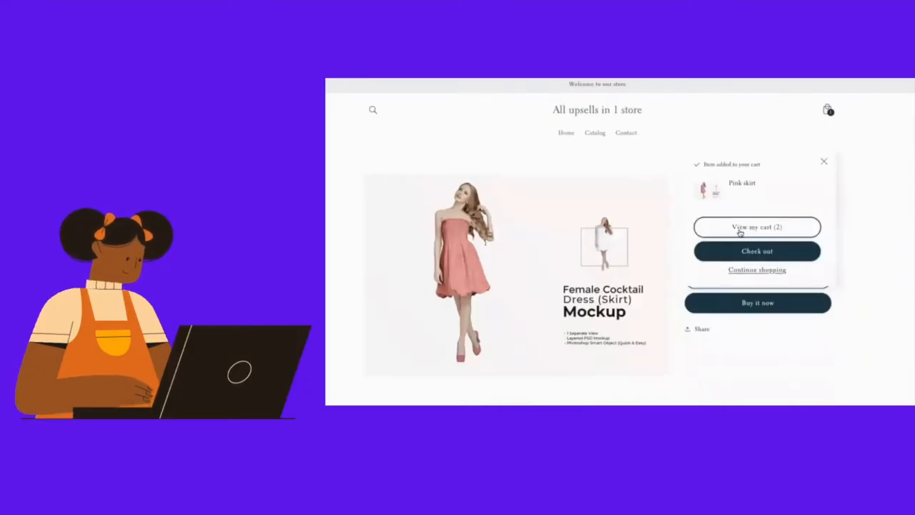
# View the store cart holding two Pink skirts with a $400.00 USD subtotal
pyautogui.click(756, 227)
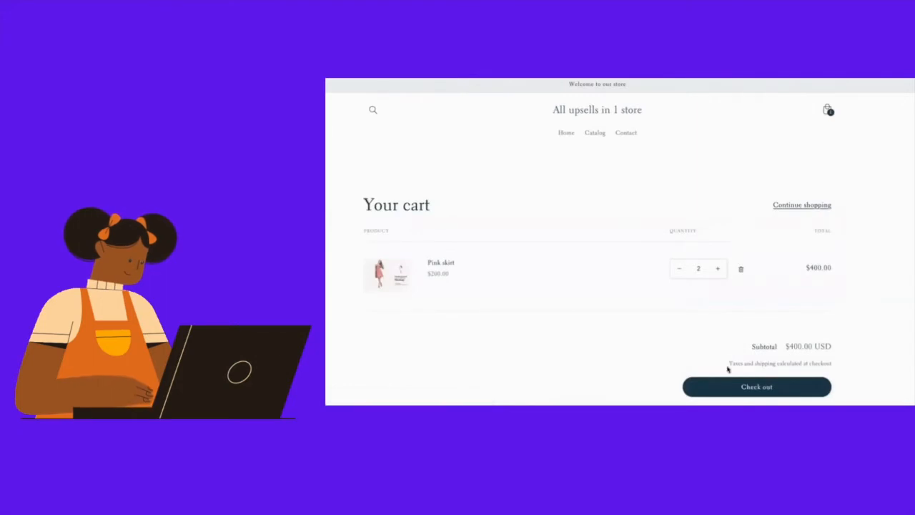
pyautogui.click(756, 386)
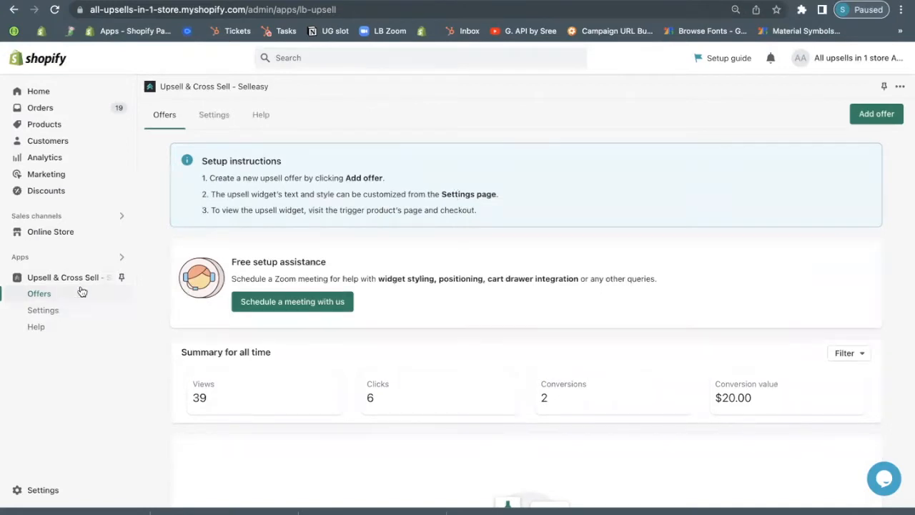
# Start a new Selleasy offer with Cart page placement and Upsell funnel type
pyautogui.scroll(-3)
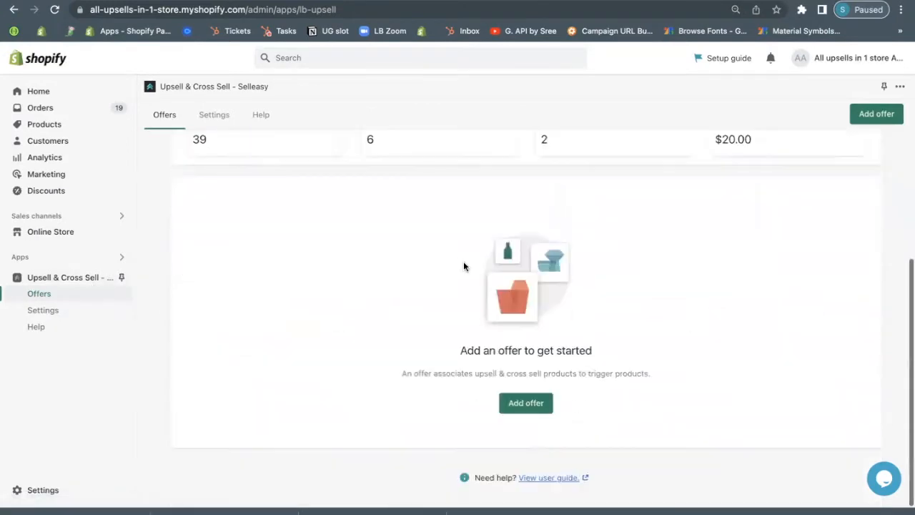
pyautogui.click(525, 403)
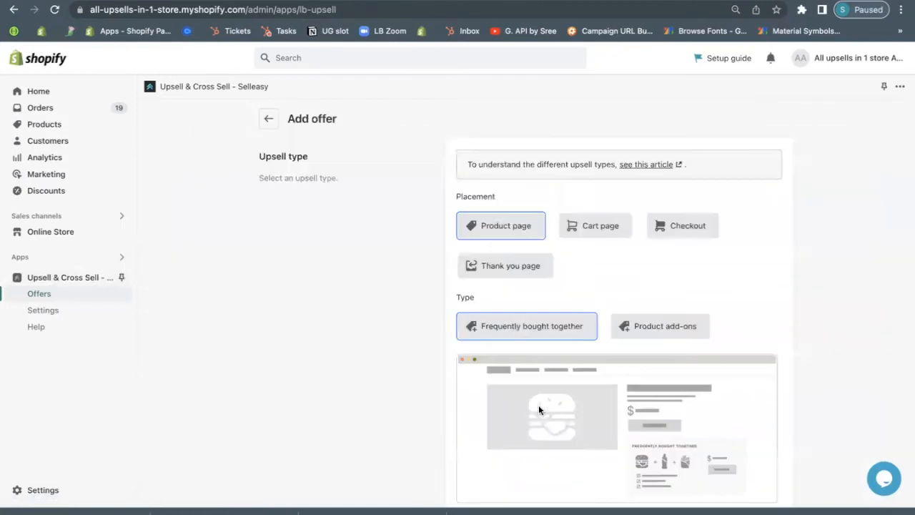
pyautogui.moveTo(584, 231)
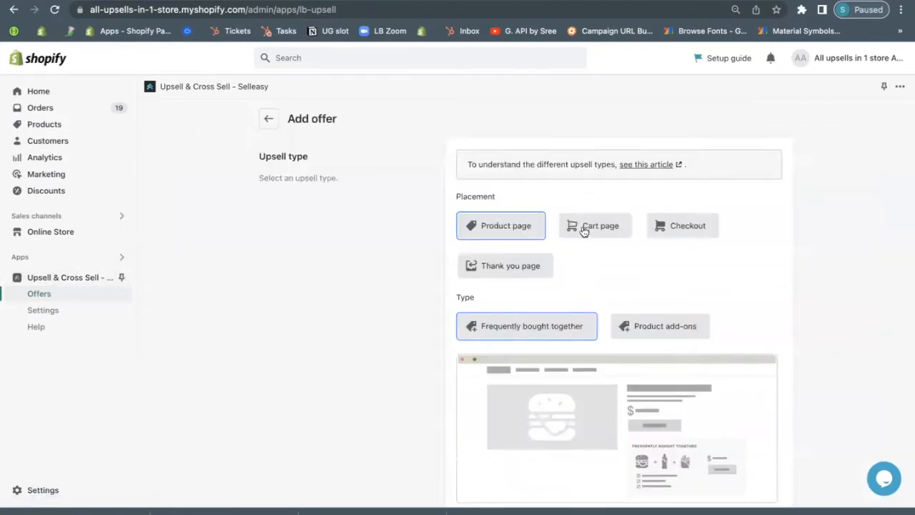
pyautogui.scroll(-3)
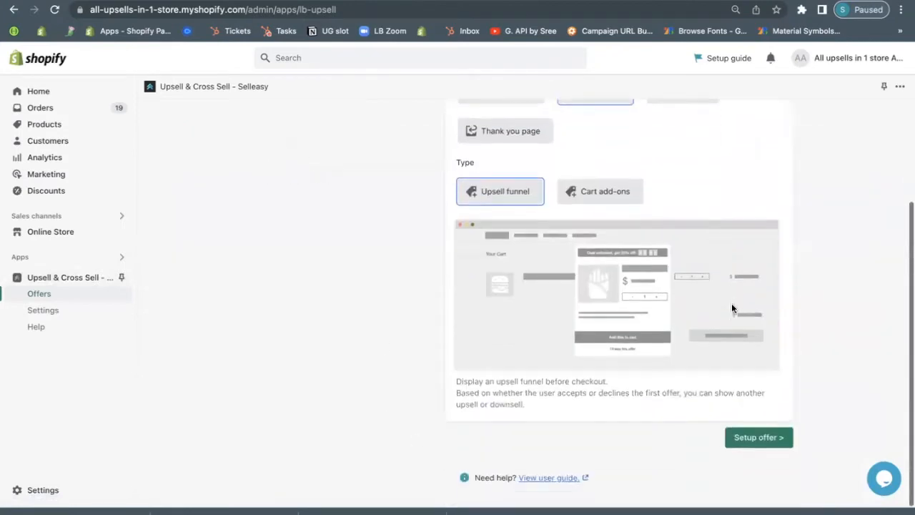
pyautogui.click(758, 437)
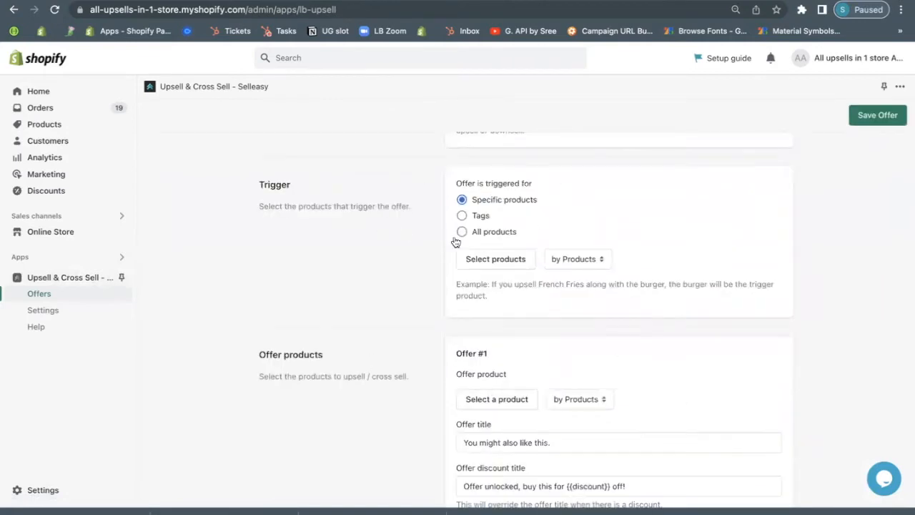
pyautogui.moveTo(474, 219)
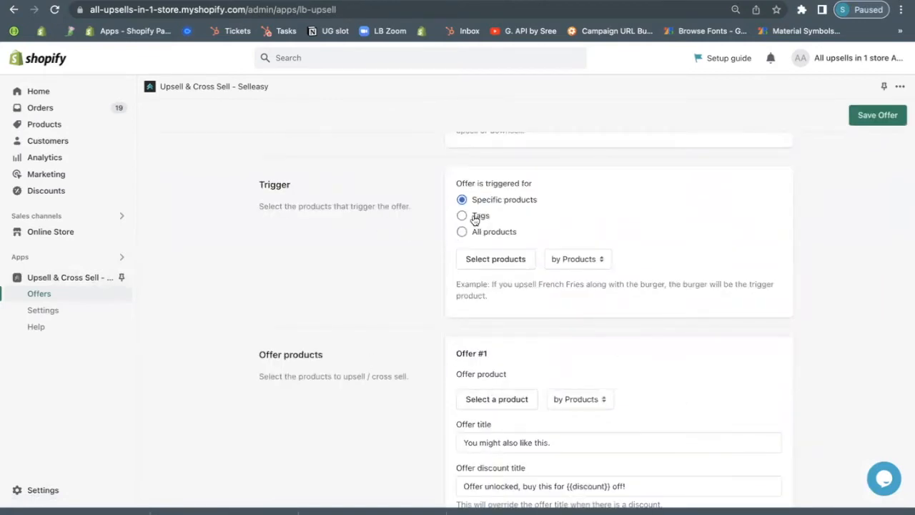
# Trigger the offer by the product tag 'skirt'
pyautogui.click(461, 215)
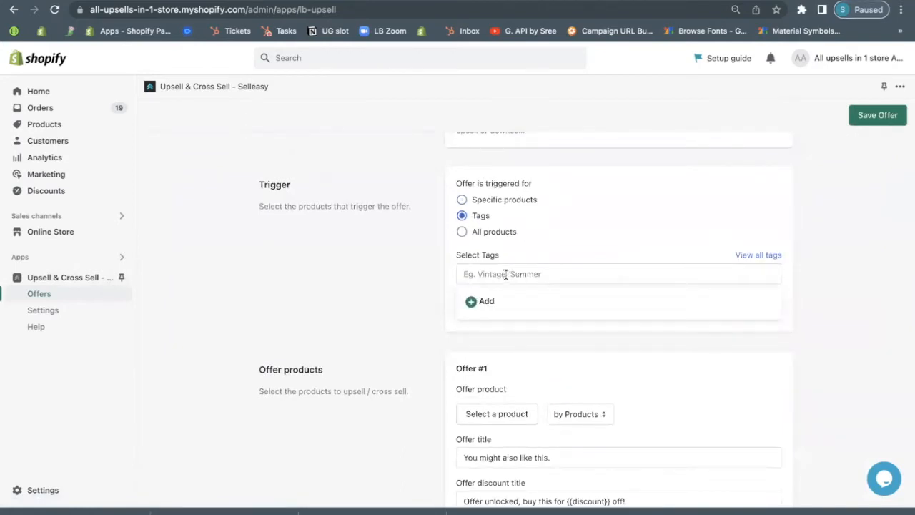
pyautogui.write('skirt')
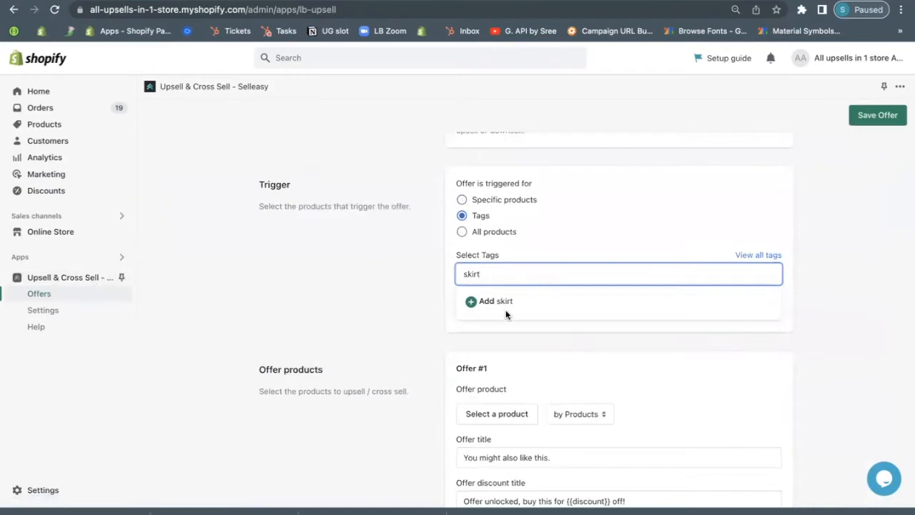
pyautogui.click(494, 300)
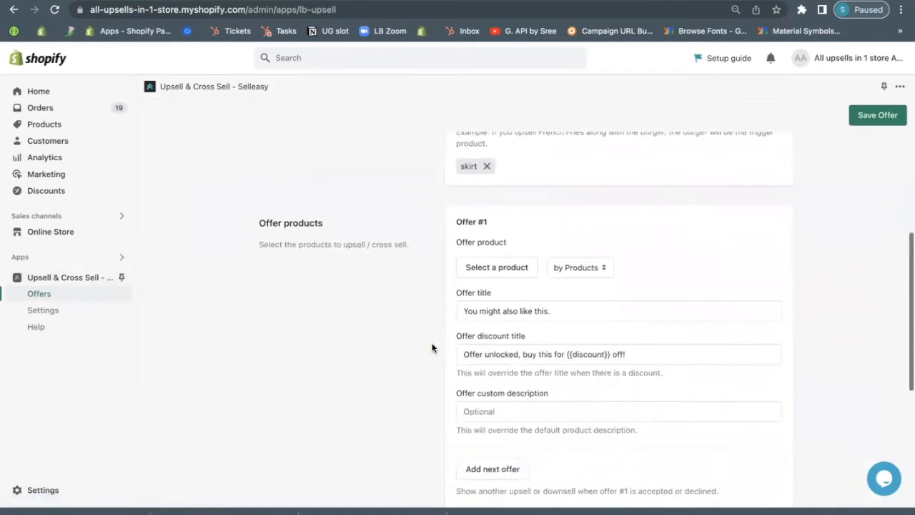
# Choose Allegra heels as the Offer #1 product
pyautogui.click(496, 267)
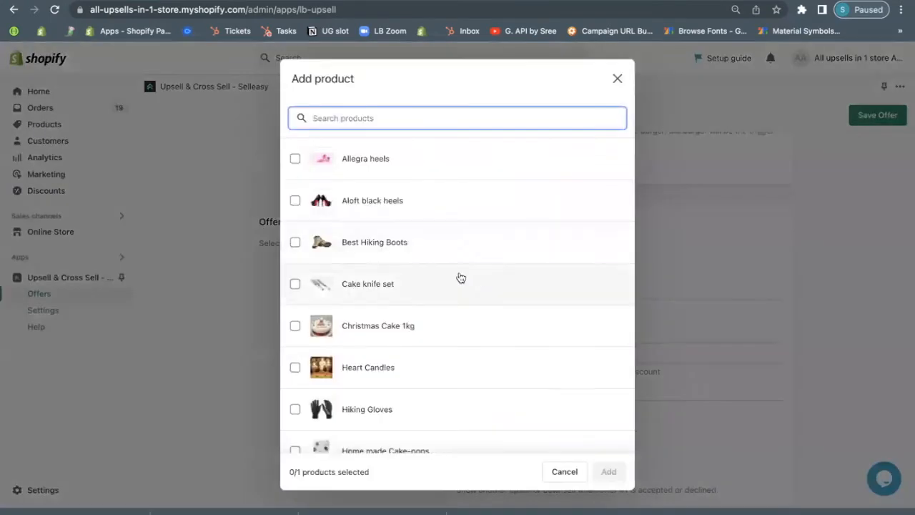
pyautogui.scroll(-3)
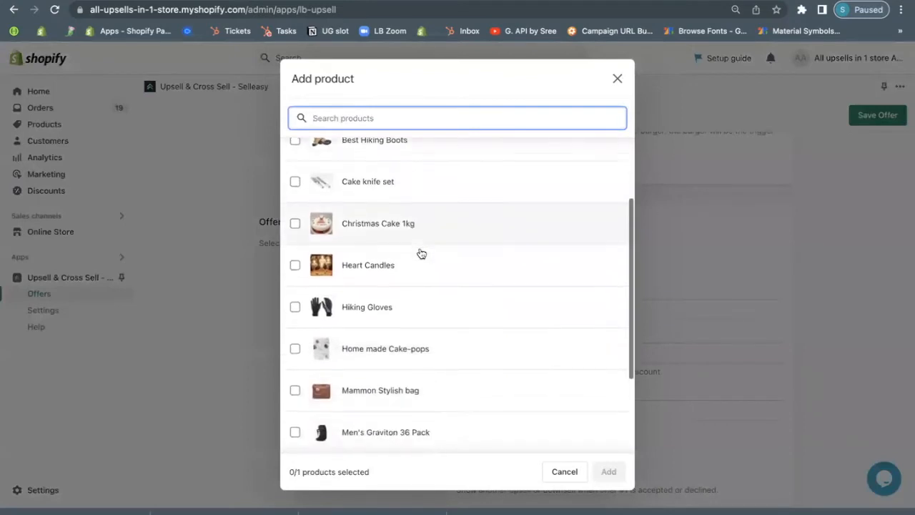
pyautogui.scroll(-3)
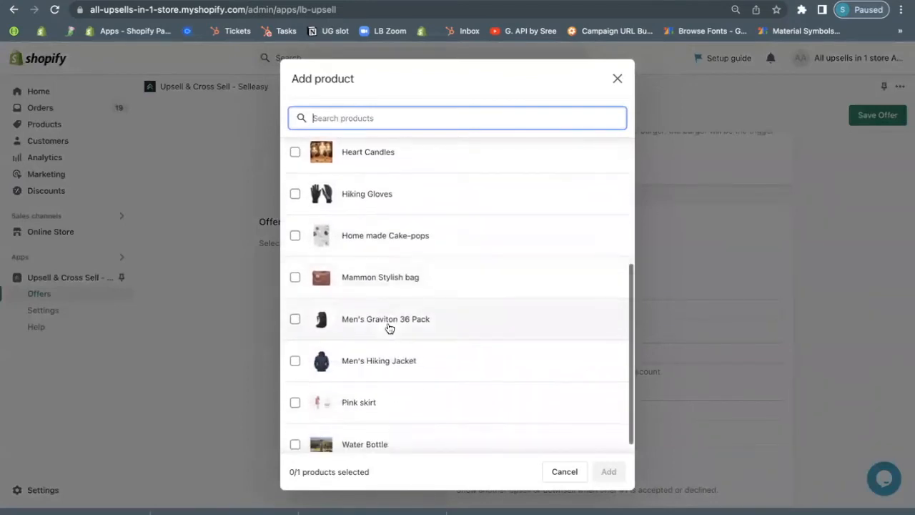
pyautogui.click(564, 471)
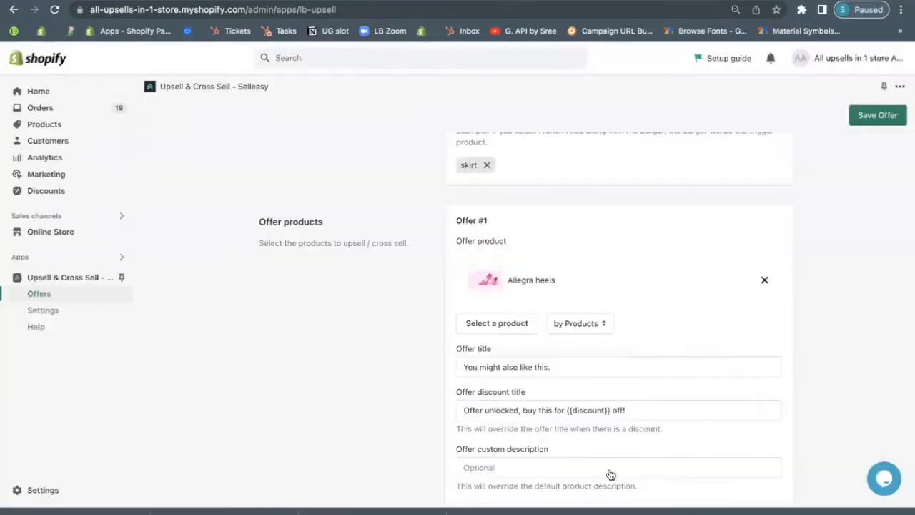
pyautogui.scroll(-3)
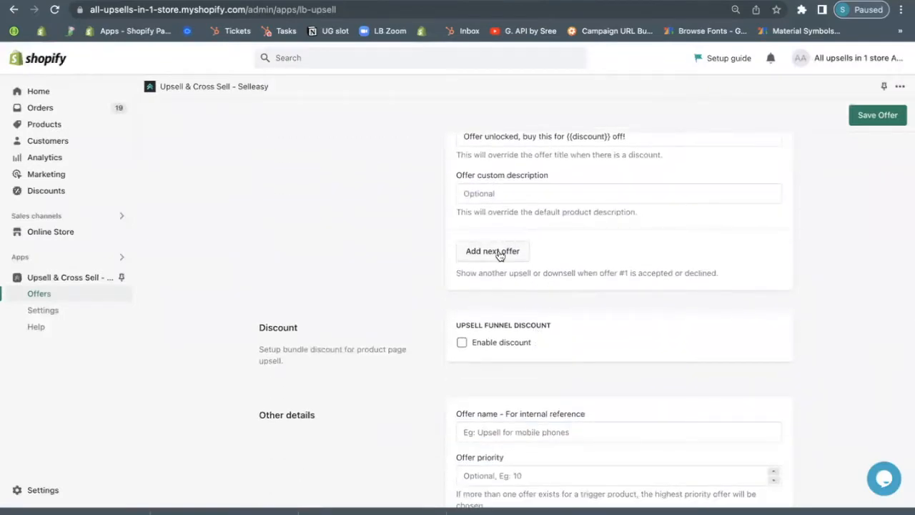
# Set Mammon Stylish bag as the follow-up product if offer #1 is declined
pyautogui.click(492, 250)
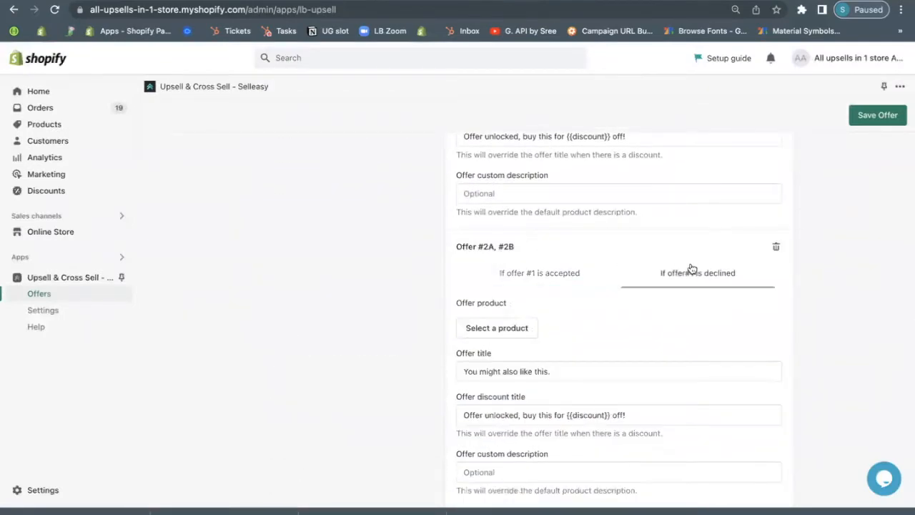
pyautogui.click(496, 327)
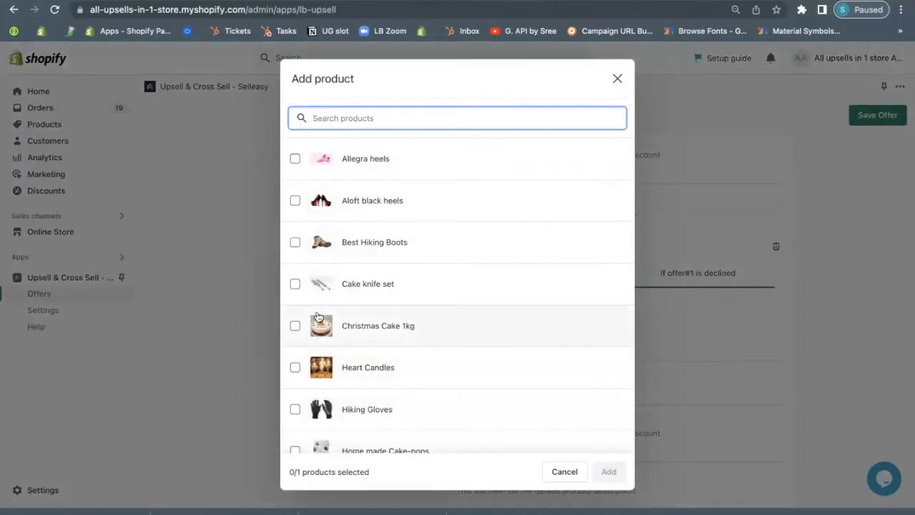
pyautogui.scroll(-3)
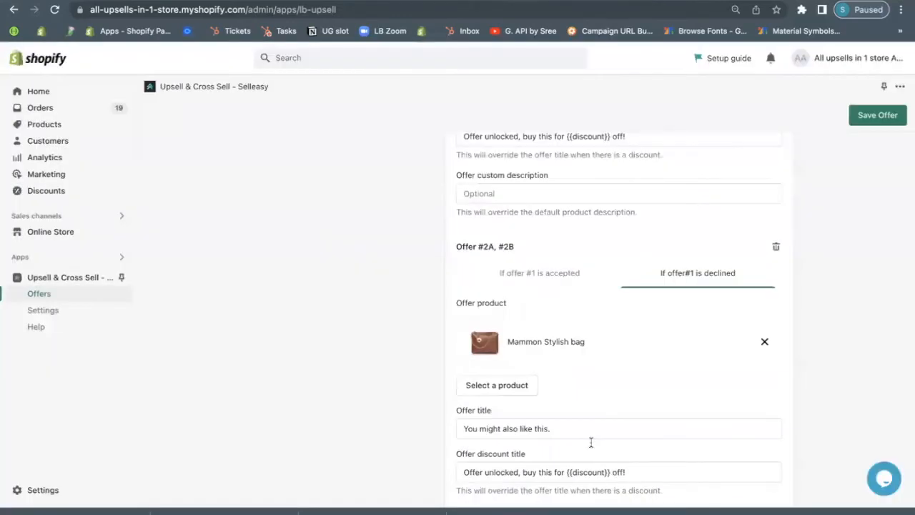
pyautogui.scroll(-3)
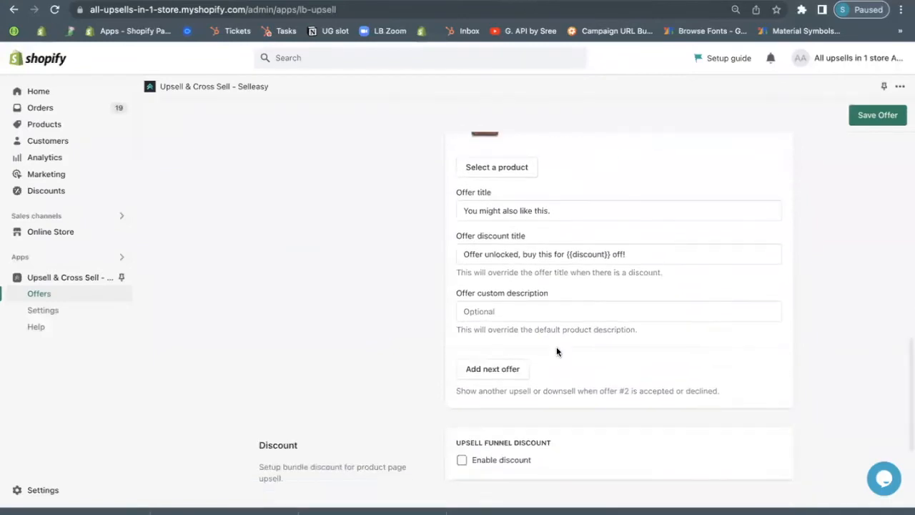
pyautogui.scroll(-3)
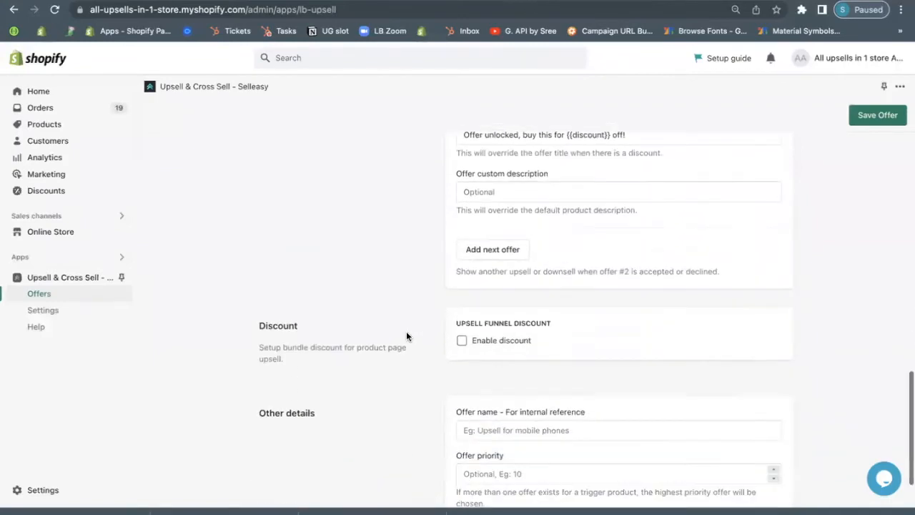
# Enable a 10% discount, name the offer 'Skirt offer', and save it
pyautogui.click(462, 340)
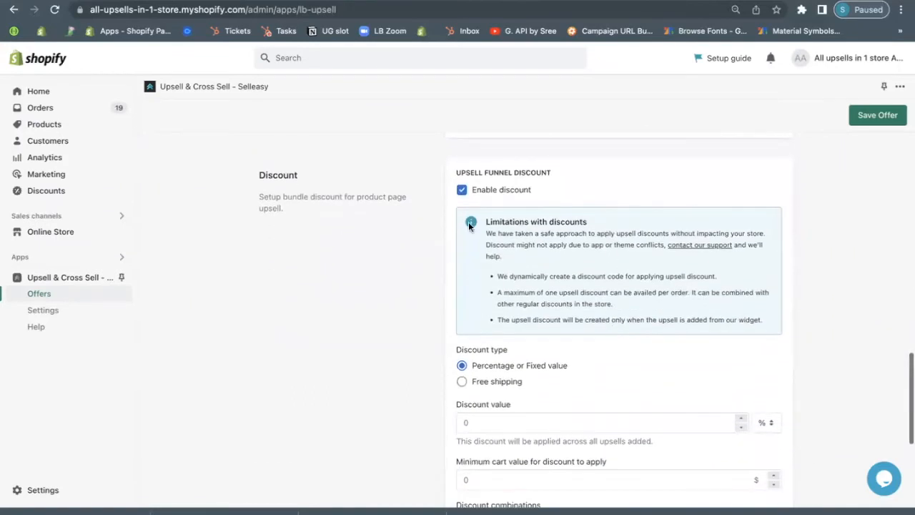
pyautogui.click(600, 421)
pyautogui.write('10')
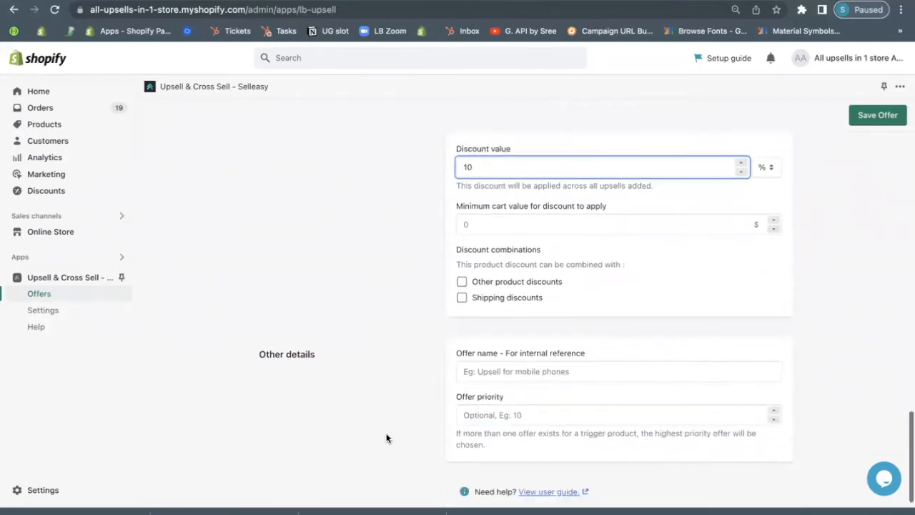
pyautogui.click(619, 358)
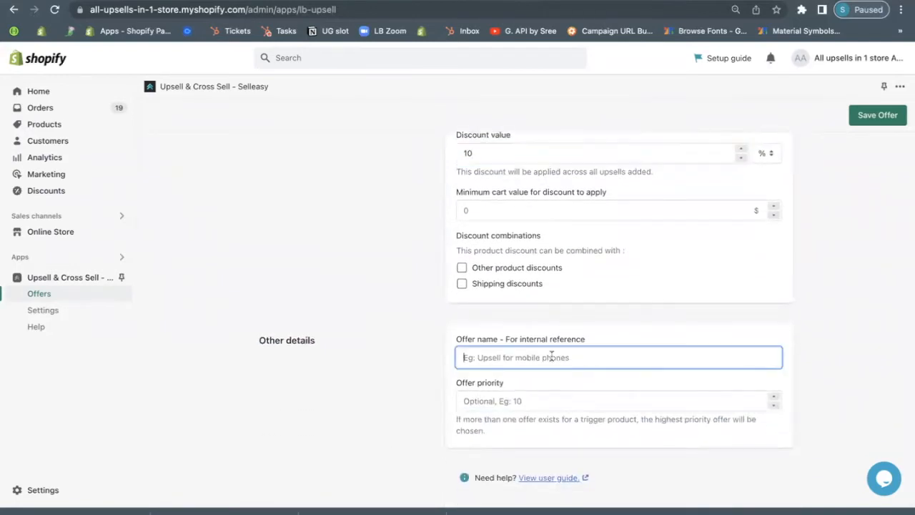
pyautogui.write('Skirt')
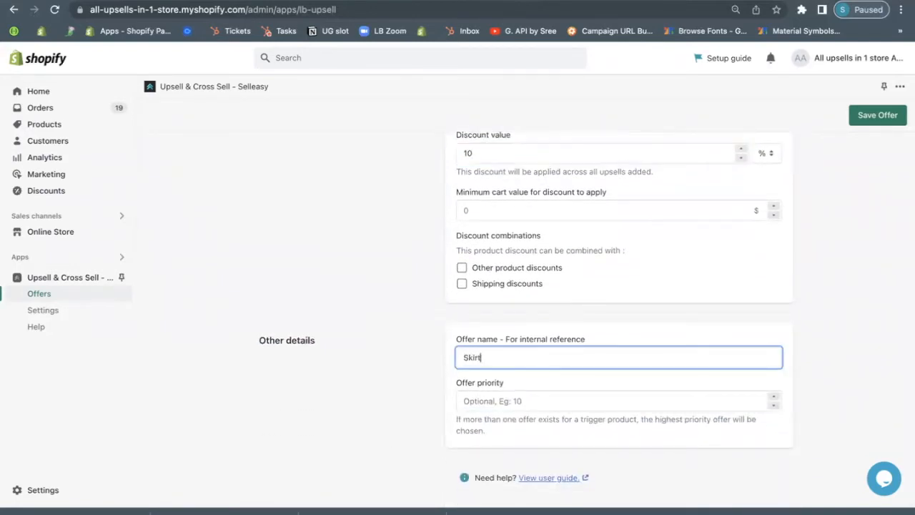
pyautogui.write('of')
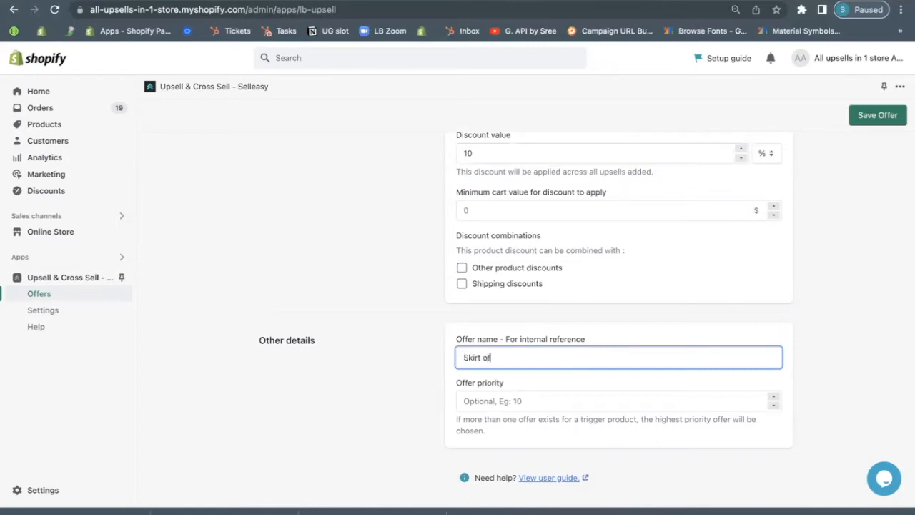
pyautogui.write('fer')
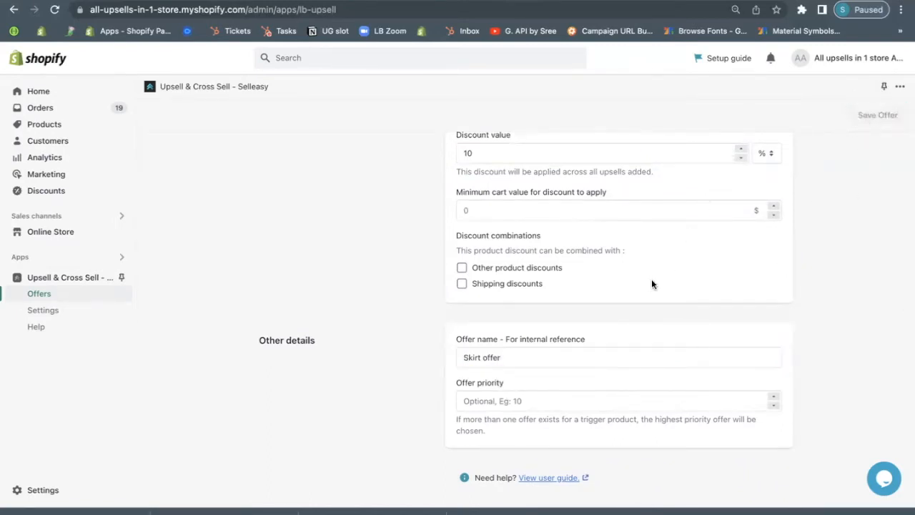
pyautogui.click(877, 115)
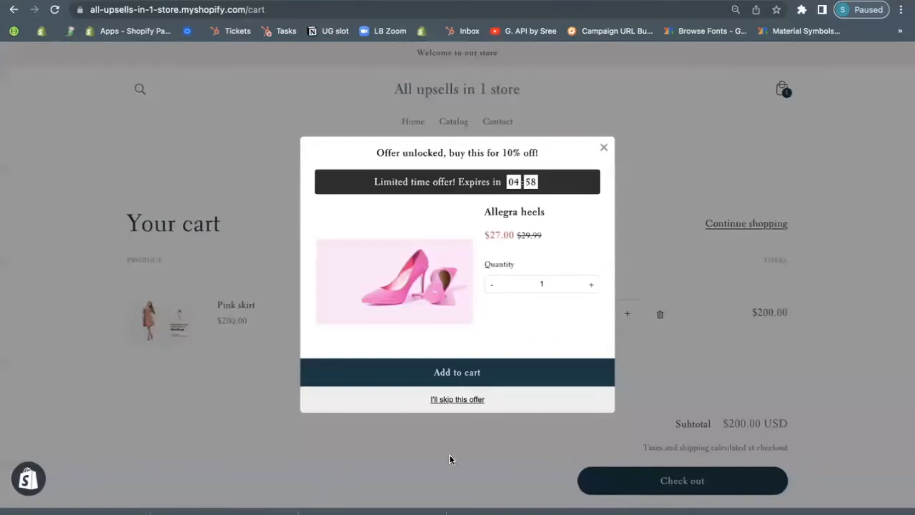
pyautogui.moveTo(562, 175)
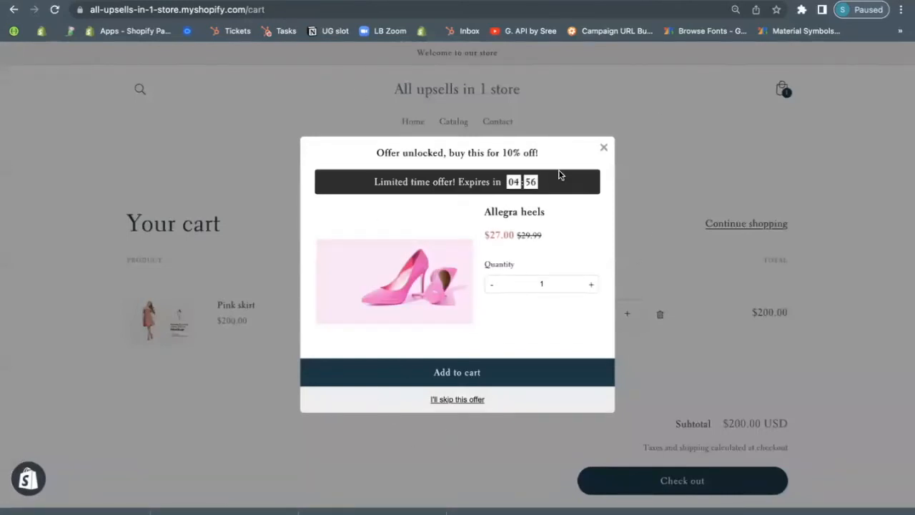
pyautogui.moveTo(577, 258)
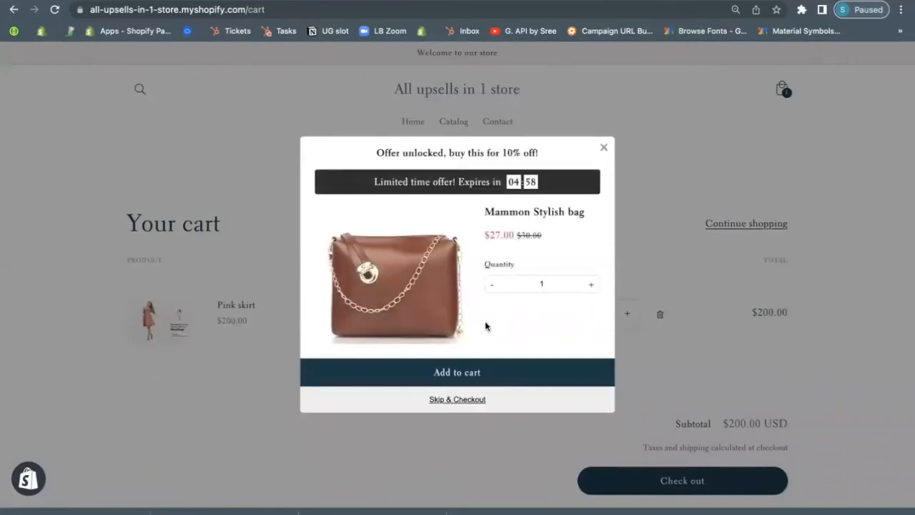
# Add the discounted Mammon Stylish bag offer to the cart after skipping Allegra heels
pyautogui.click(457, 372)
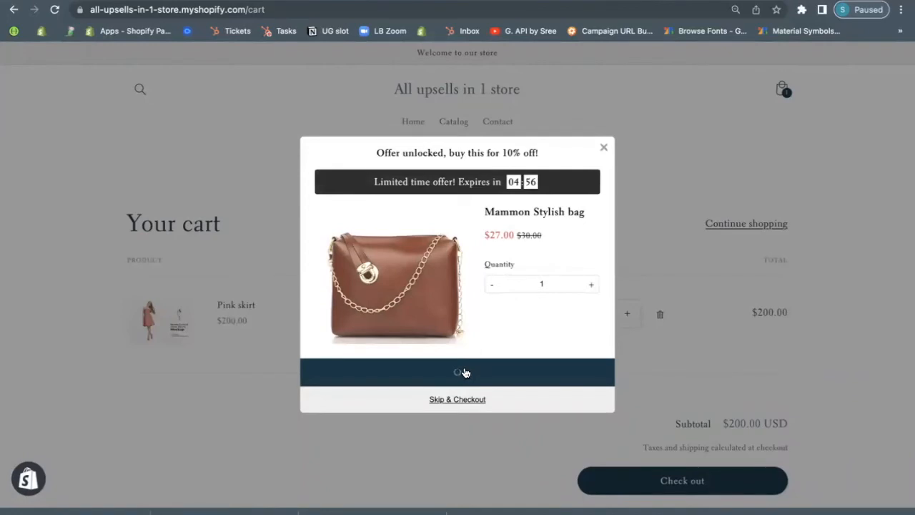
pyautogui.click(457, 372)
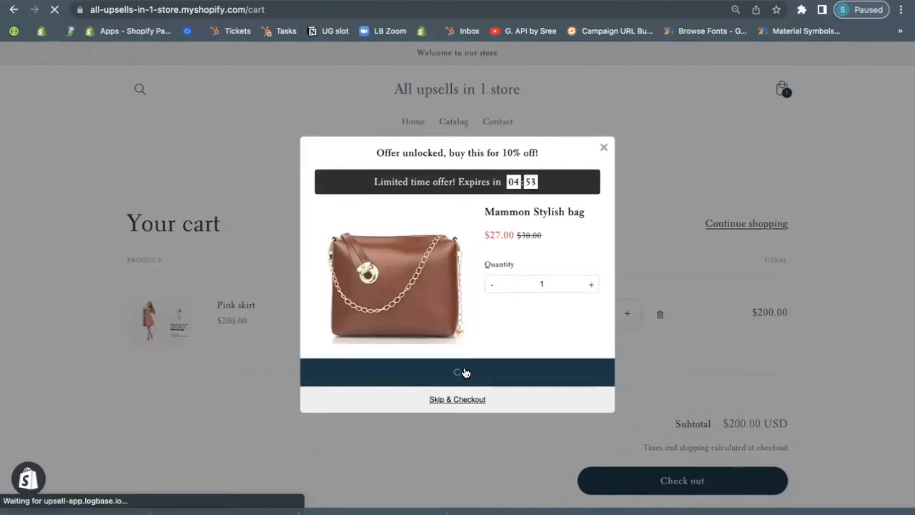
pyautogui.click(456, 372)
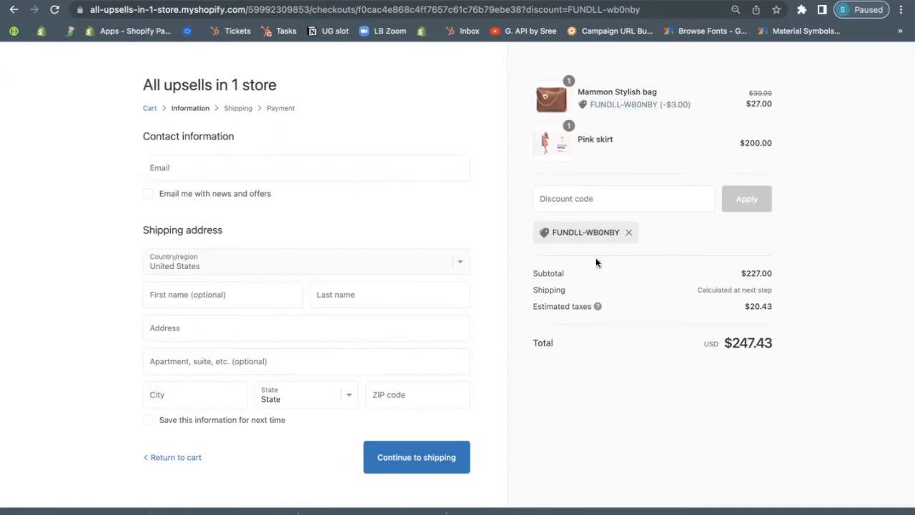
pyautogui.moveTo(650, 208)
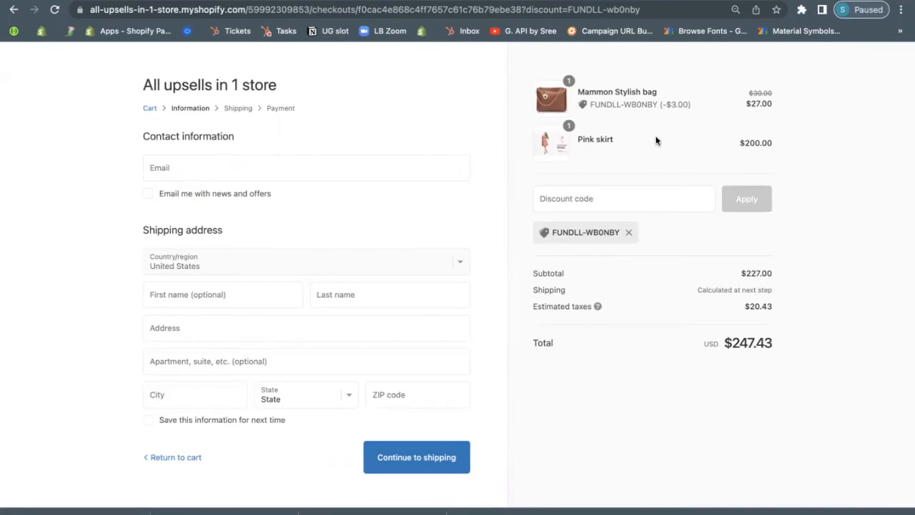
pyautogui.moveTo(509, 24)
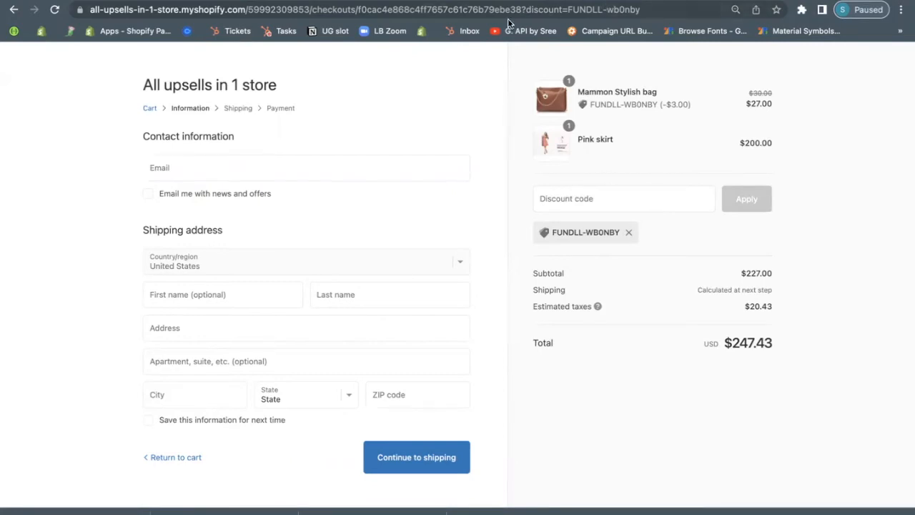